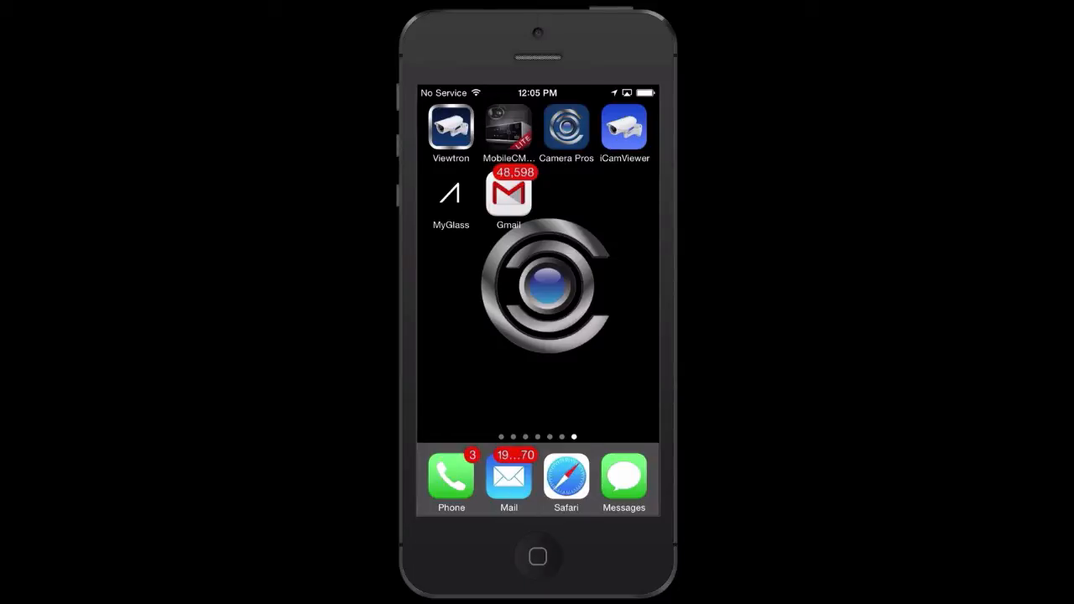
# Read the camera alert email in Gmail, then launch iCamViewer to its welcome screen
pyautogui.click(508, 193)
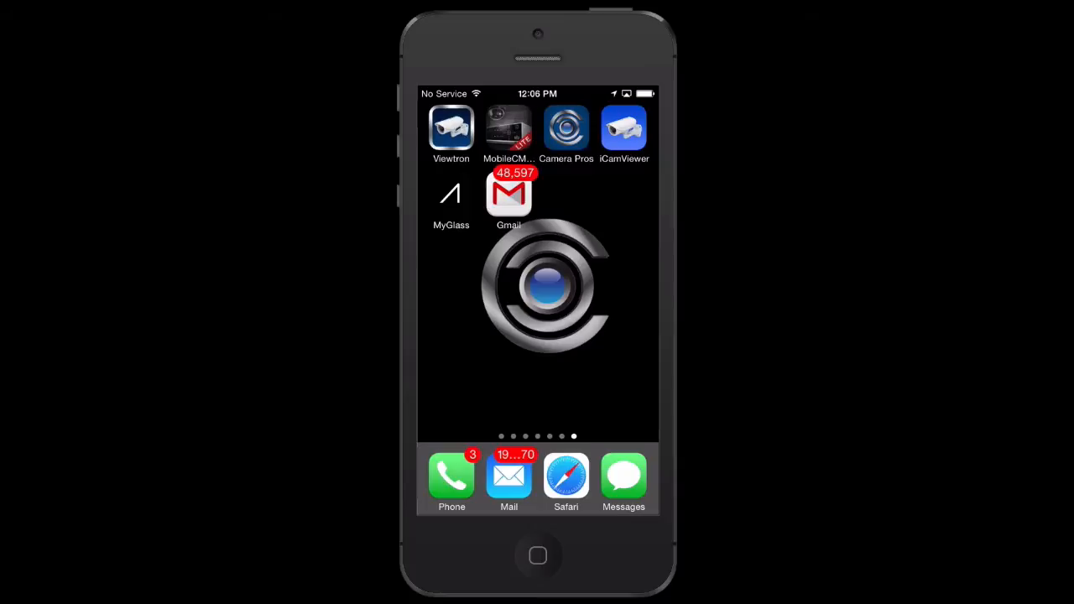
pyautogui.click(623, 128)
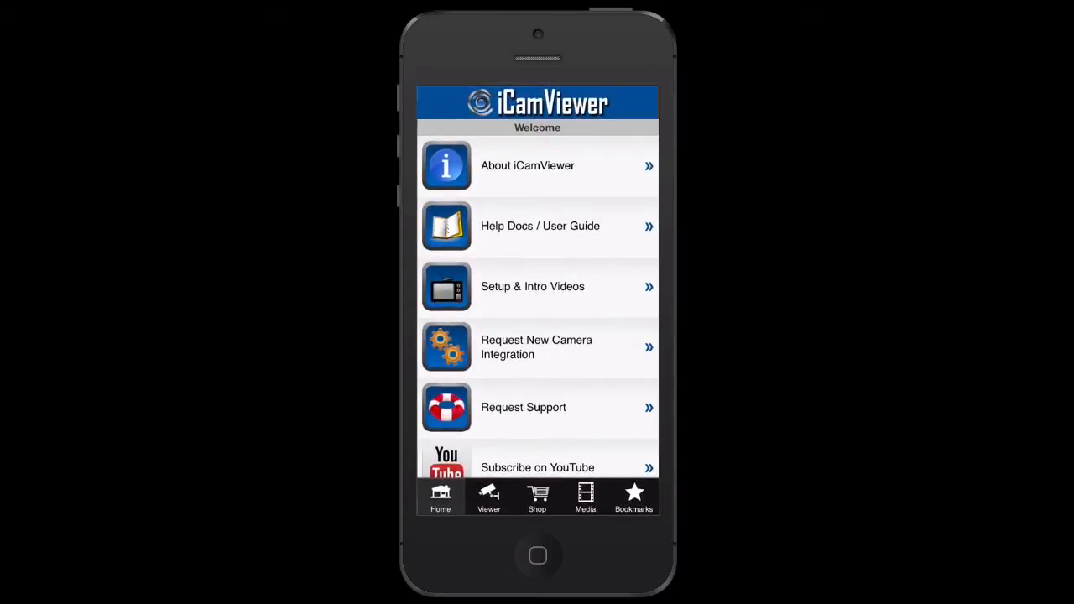
# Bring up the live video feed of the office camera in the Viewer
pyautogui.click(488, 498)
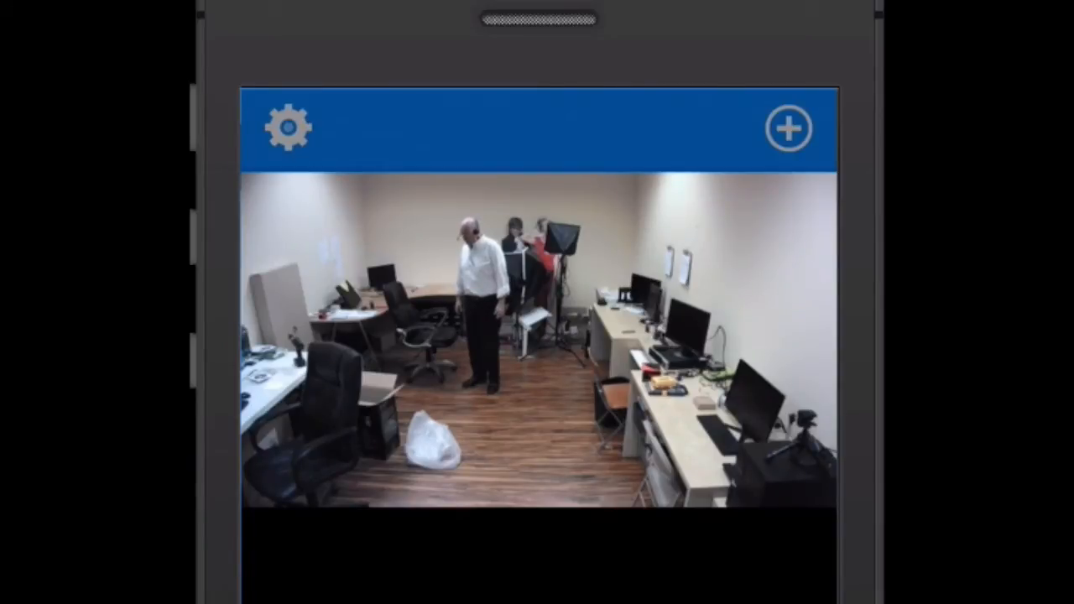